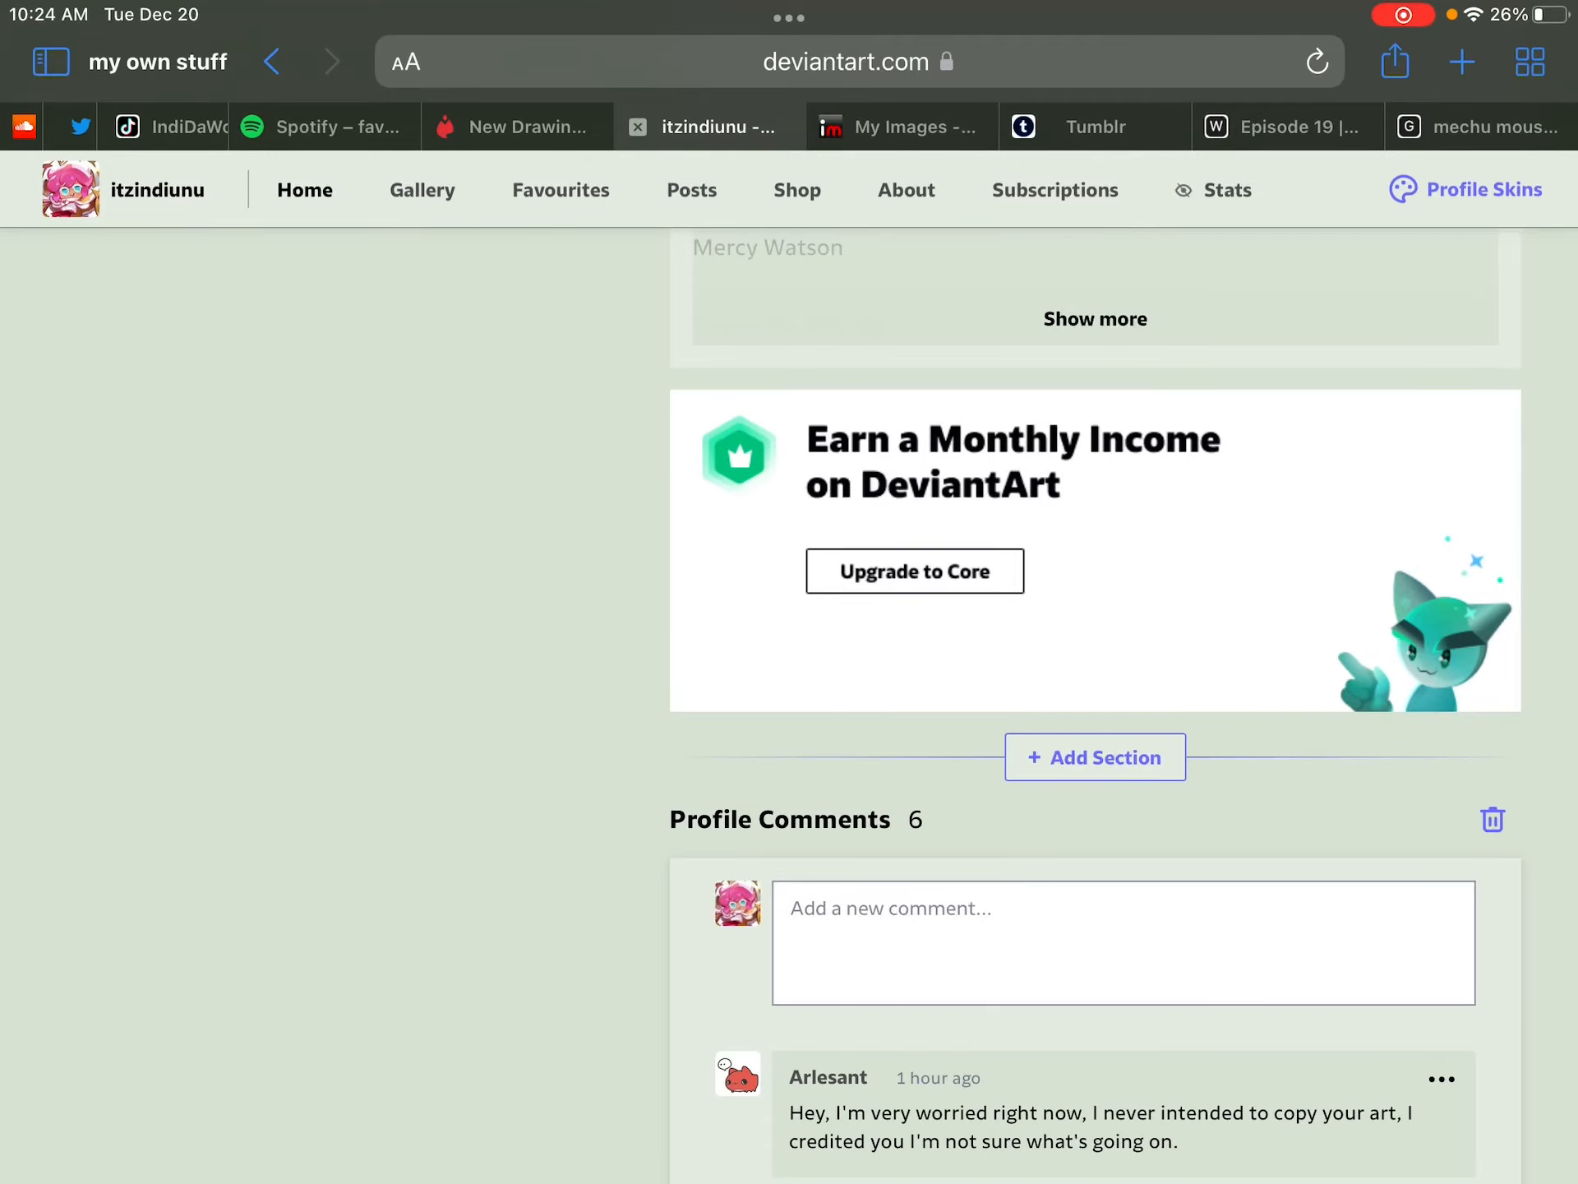
pyautogui.scroll(-3)
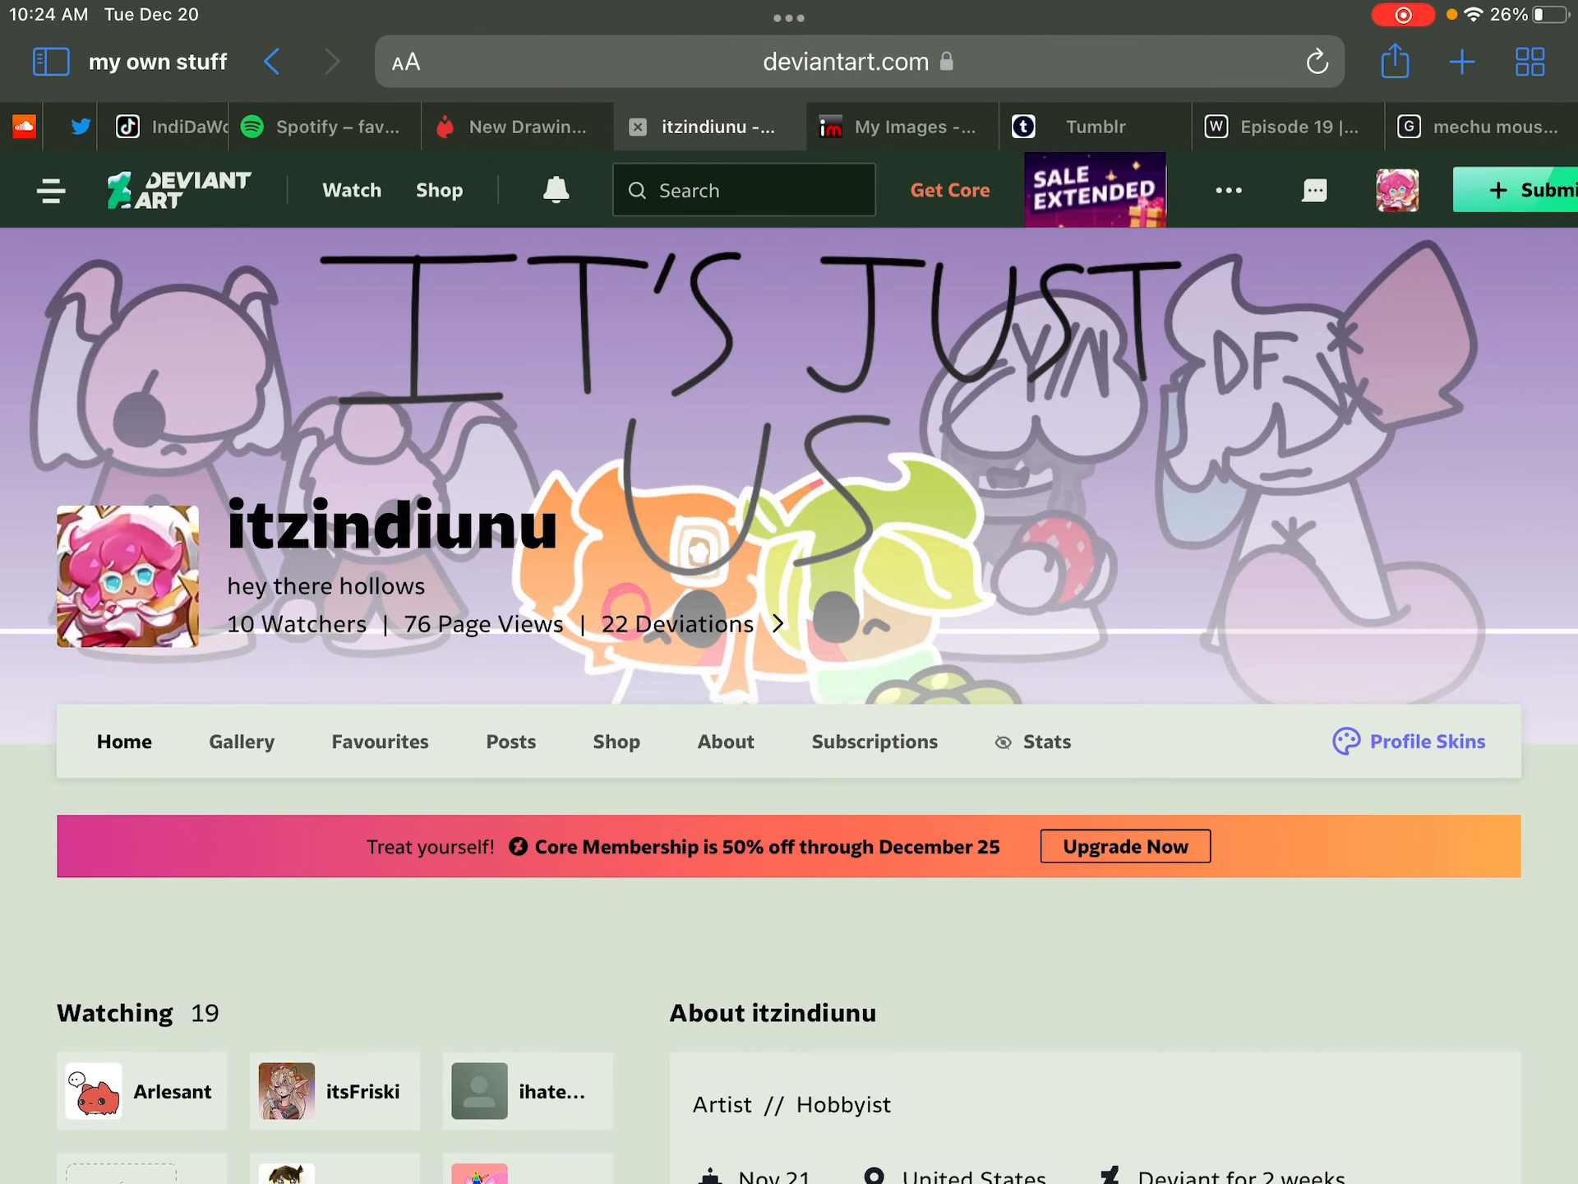
pyautogui.scroll(-3)
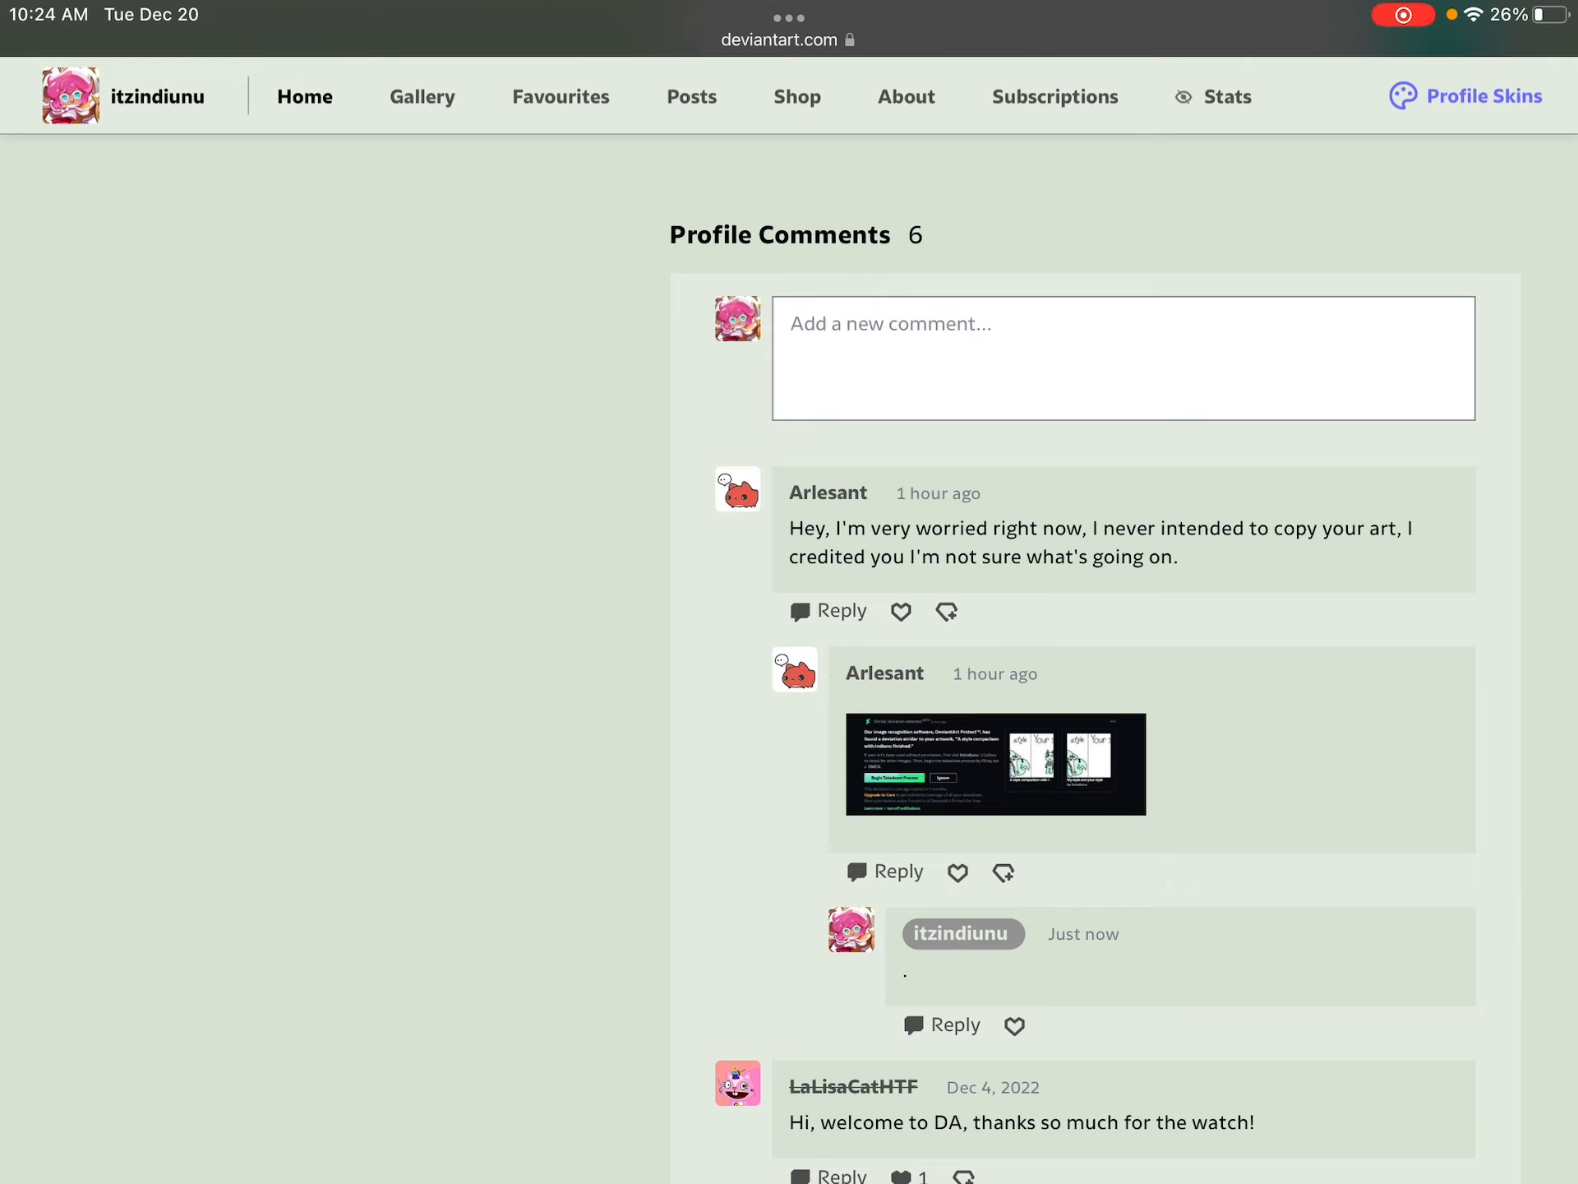
pyautogui.scroll(3)
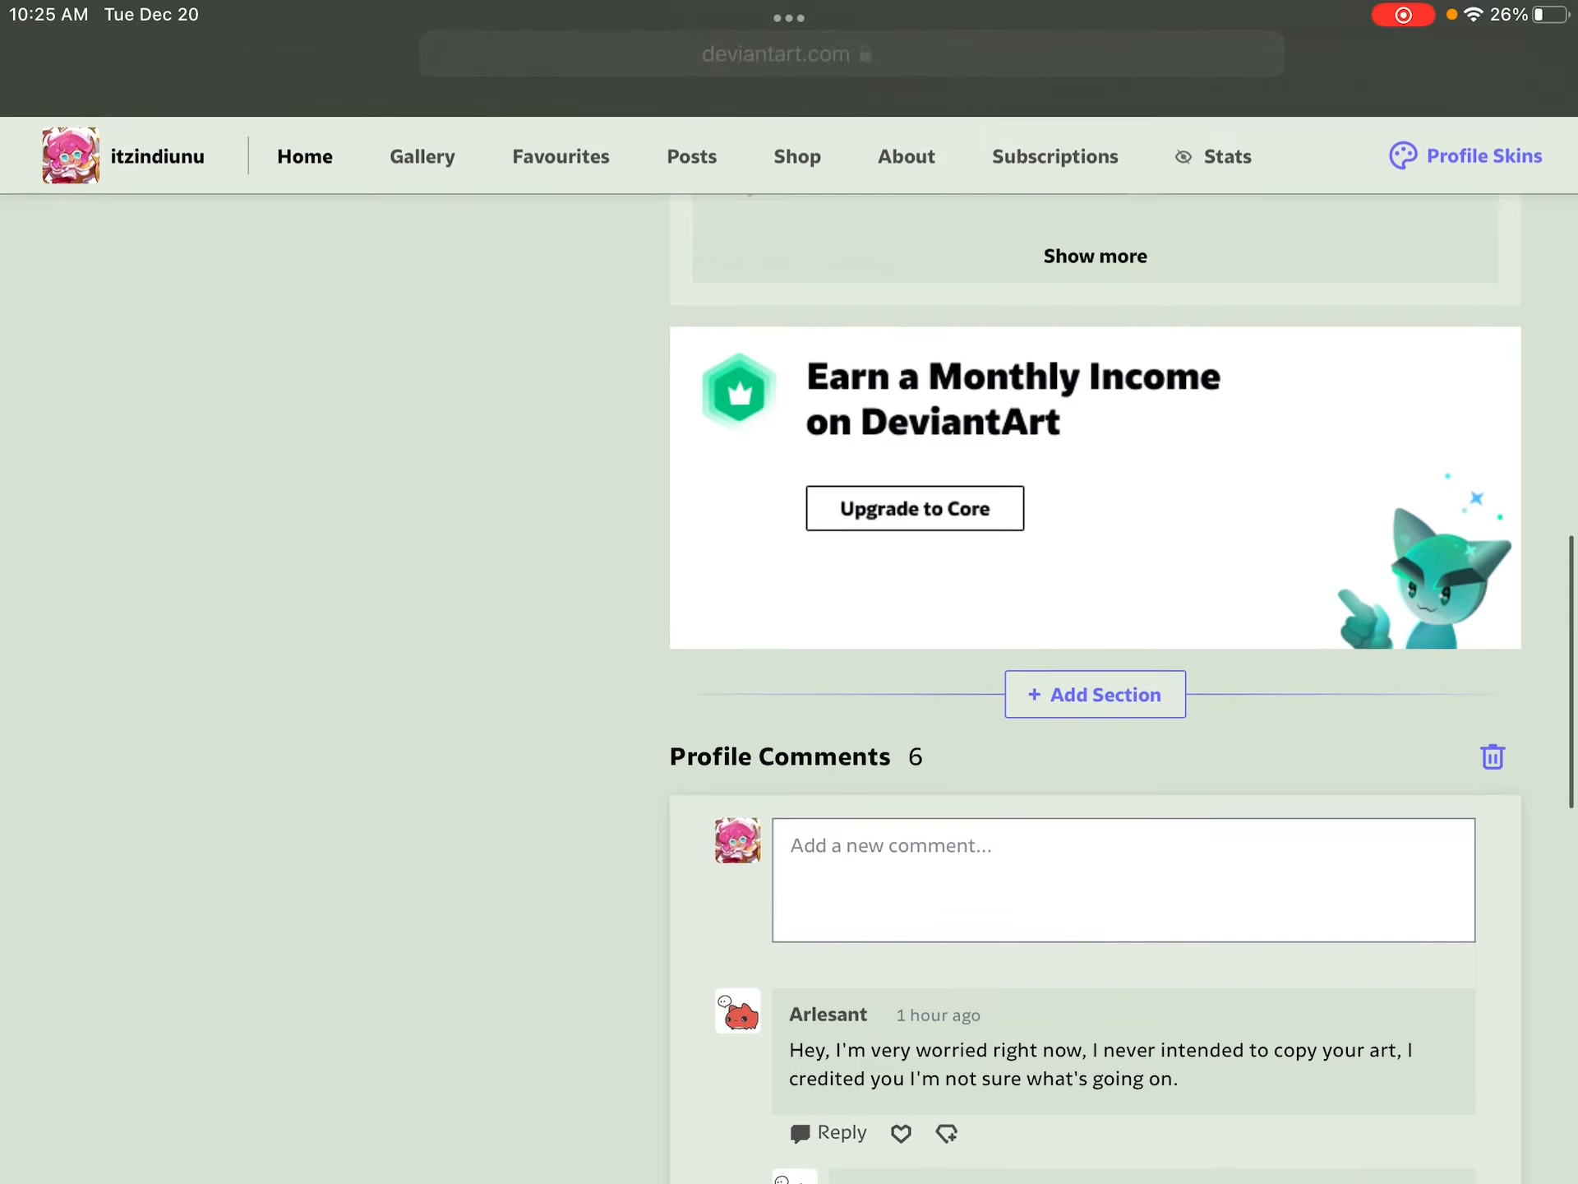
pyautogui.scroll(-3)
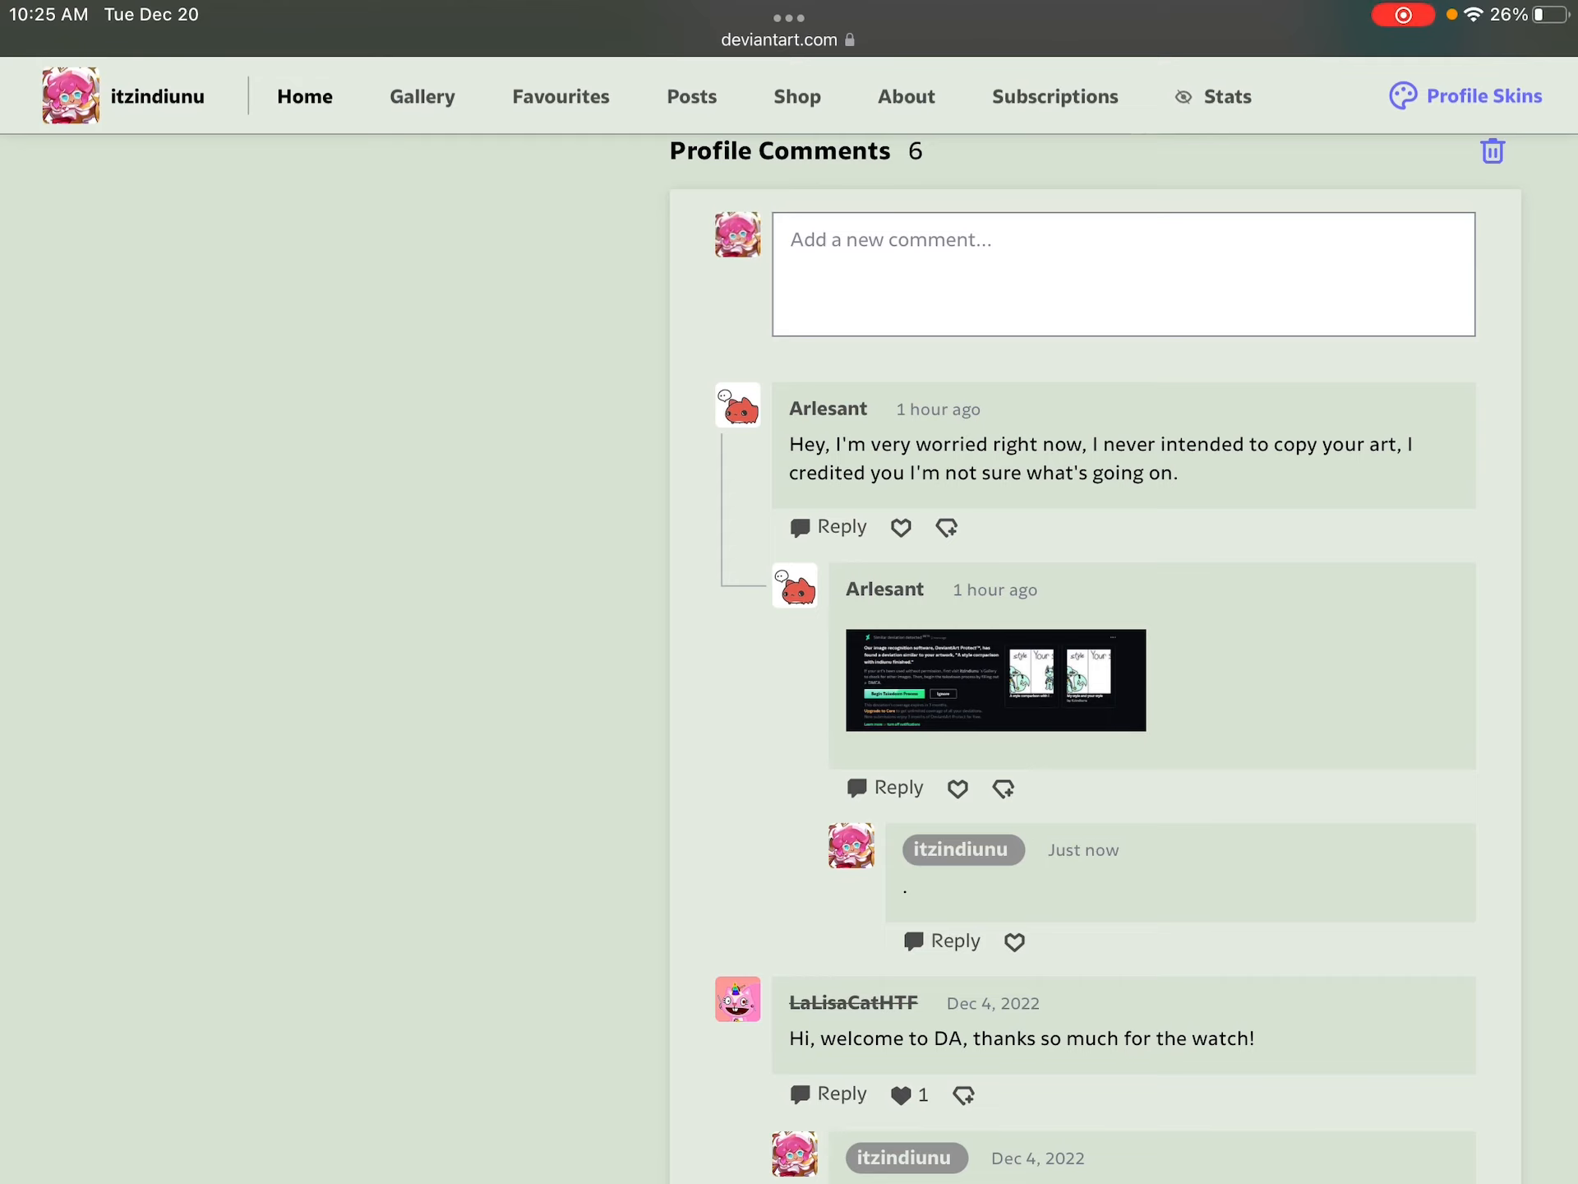
pyautogui.click(996, 680)
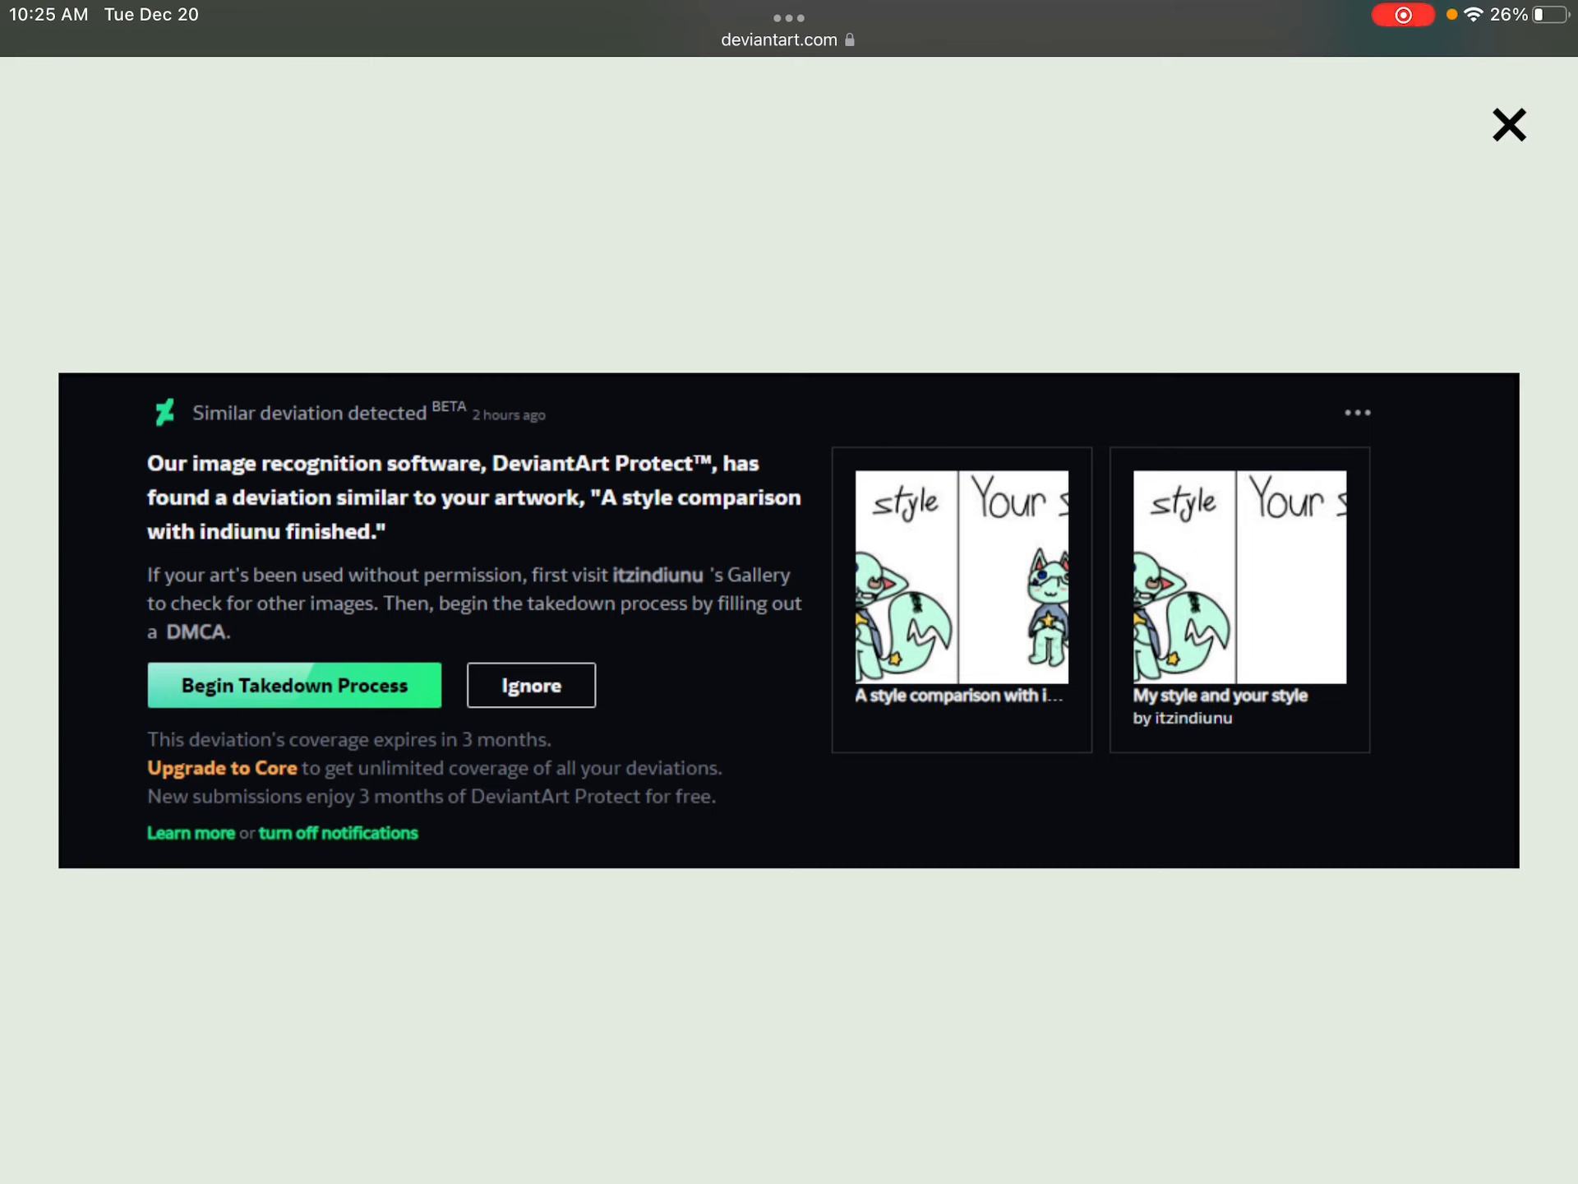